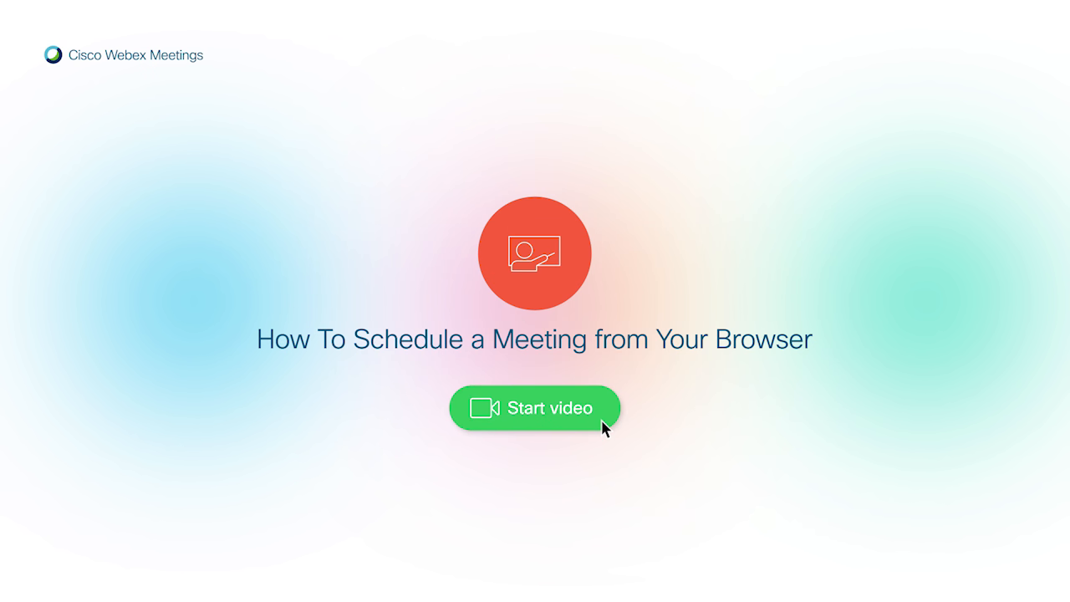
Step: Start the tutorial video to bring up the Webex Meetings homepage
click(534, 408)
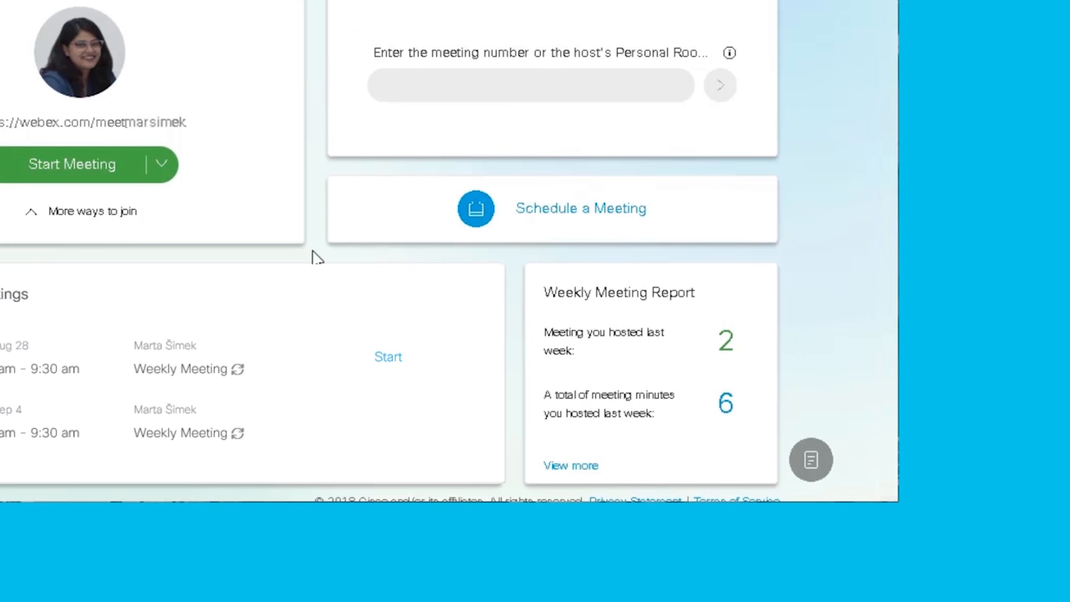
Step: Schedule a new meeting titled 'Marketing Meeting' with a custom password replacing the generated one
click(580, 207)
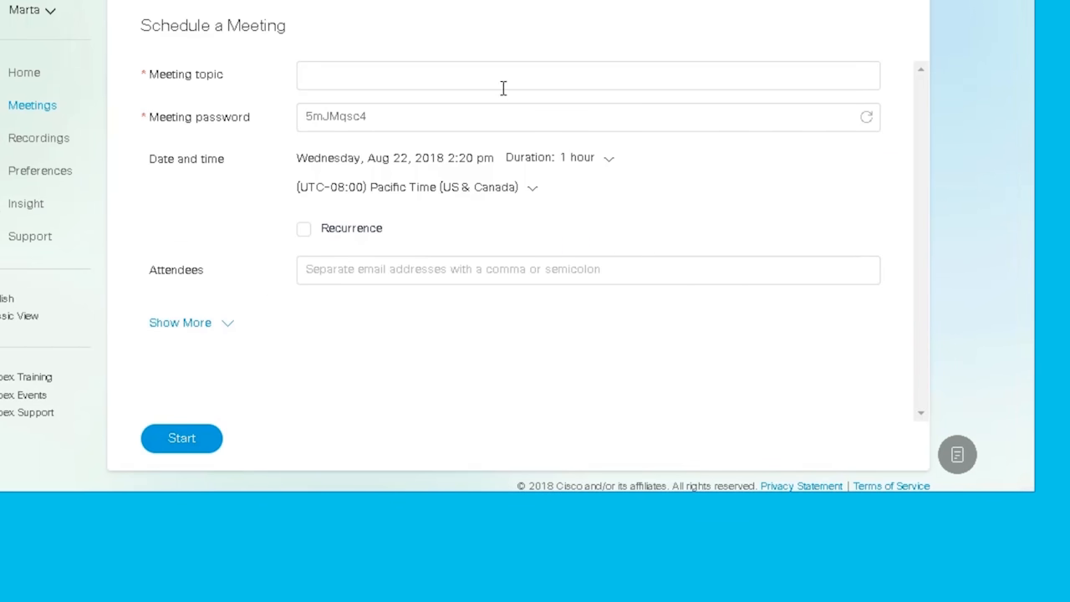
text(Marke)
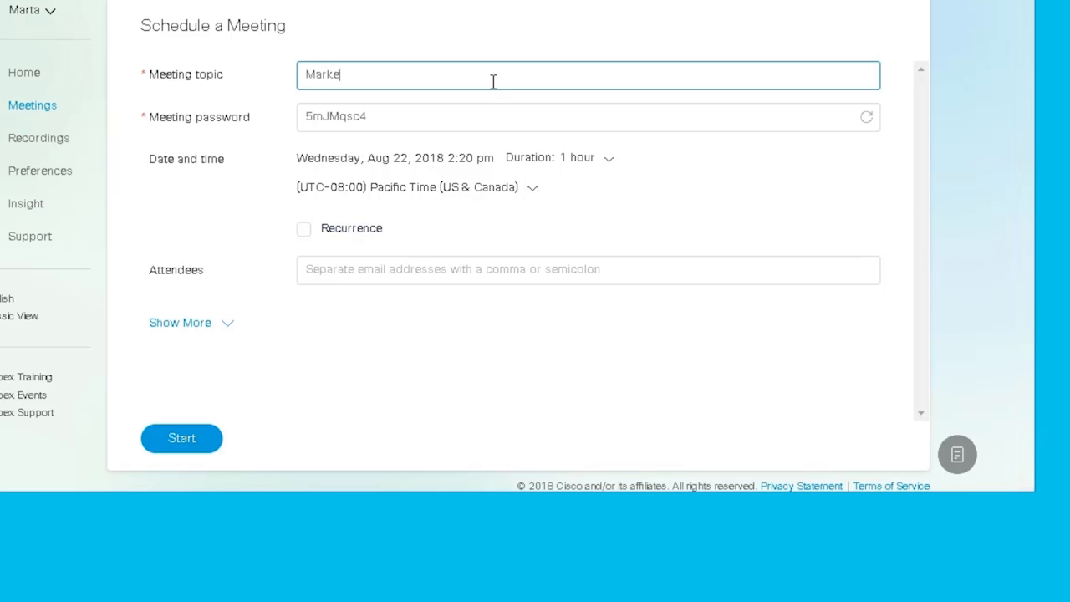
text(ting Meeting)
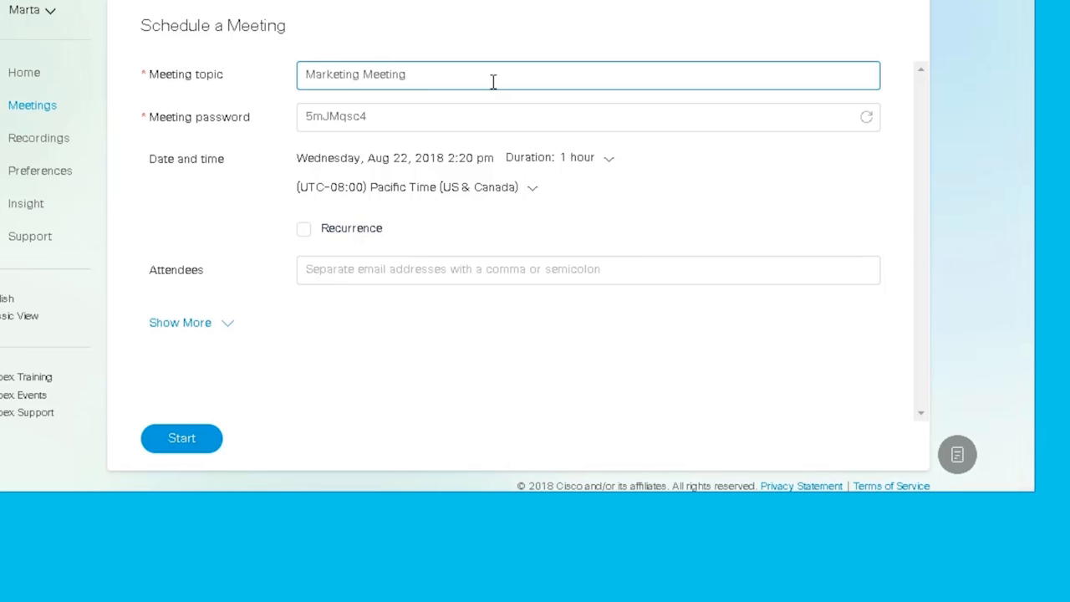
click(586, 116)
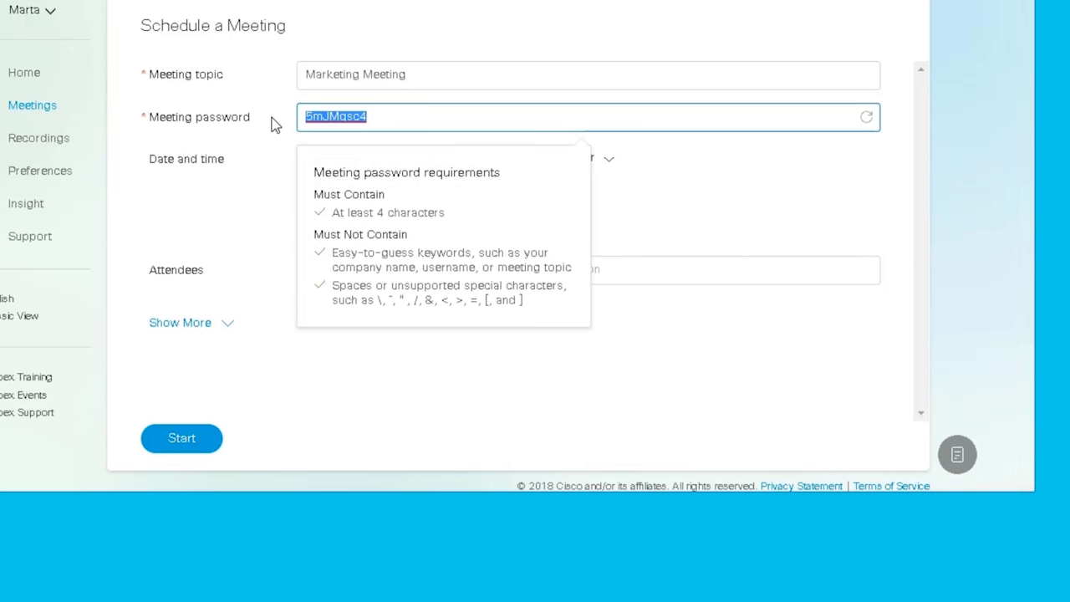
text(XXXXXXXX)
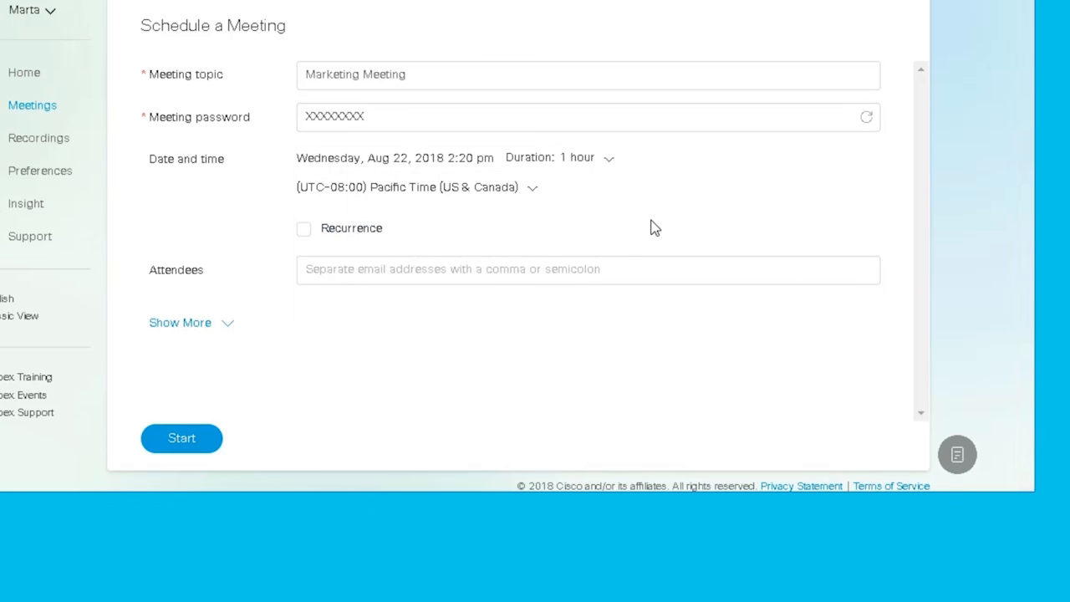
Step: Set the meeting start to Wednesday, Aug 29, 2018 at 10:00 am
click(395, 158)
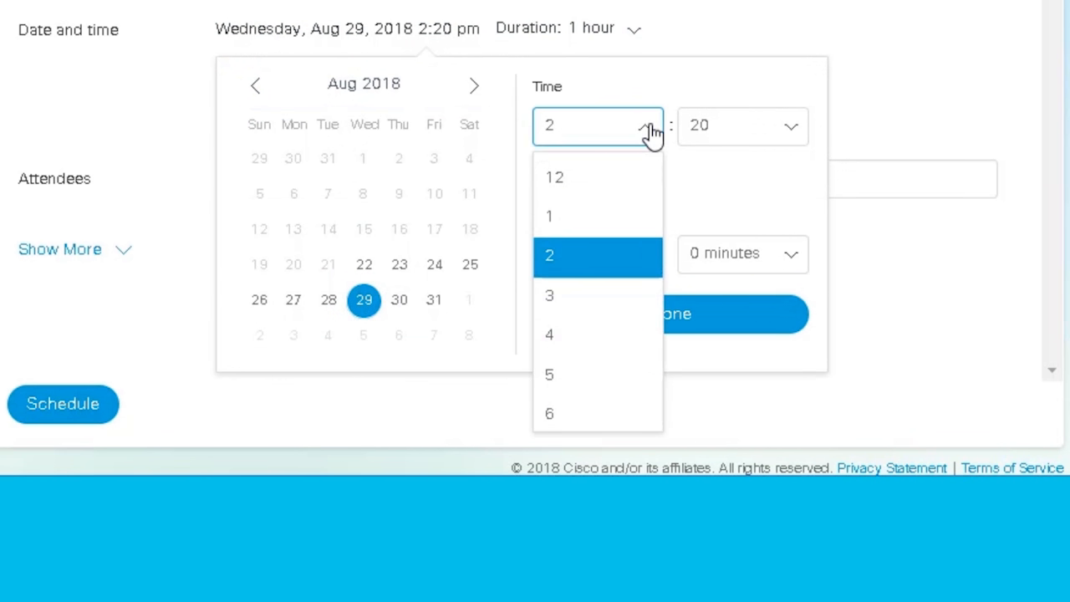
click(556, 315)
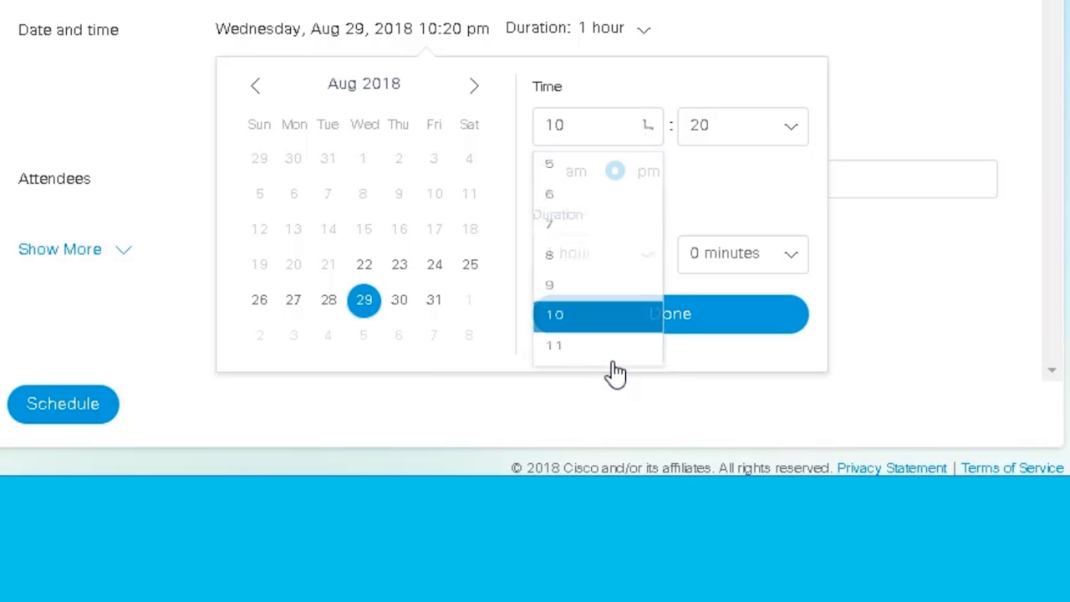
click(556, 314)
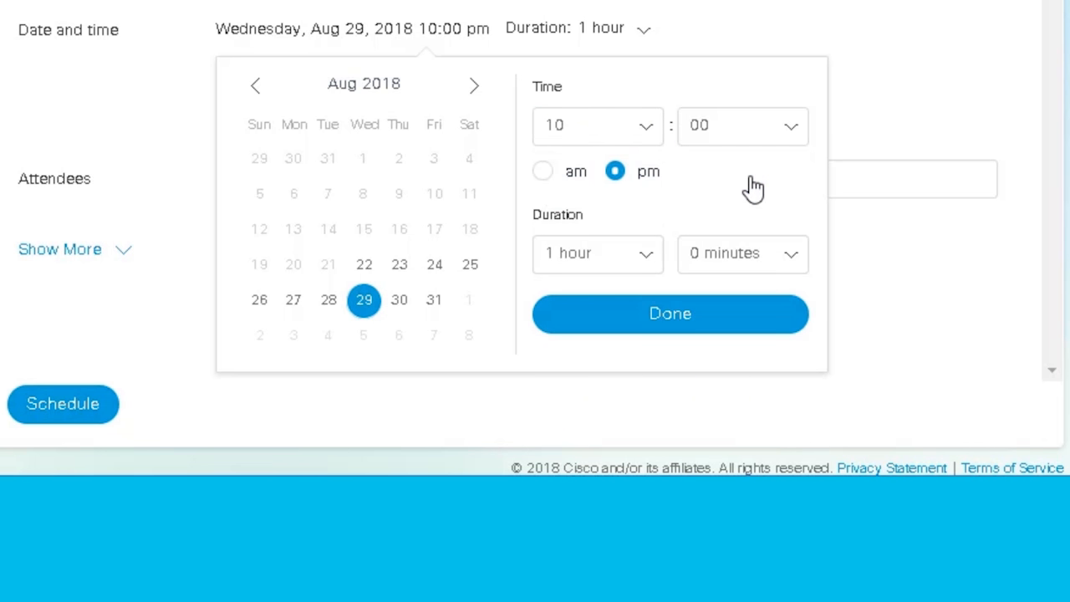
click(542, 171)
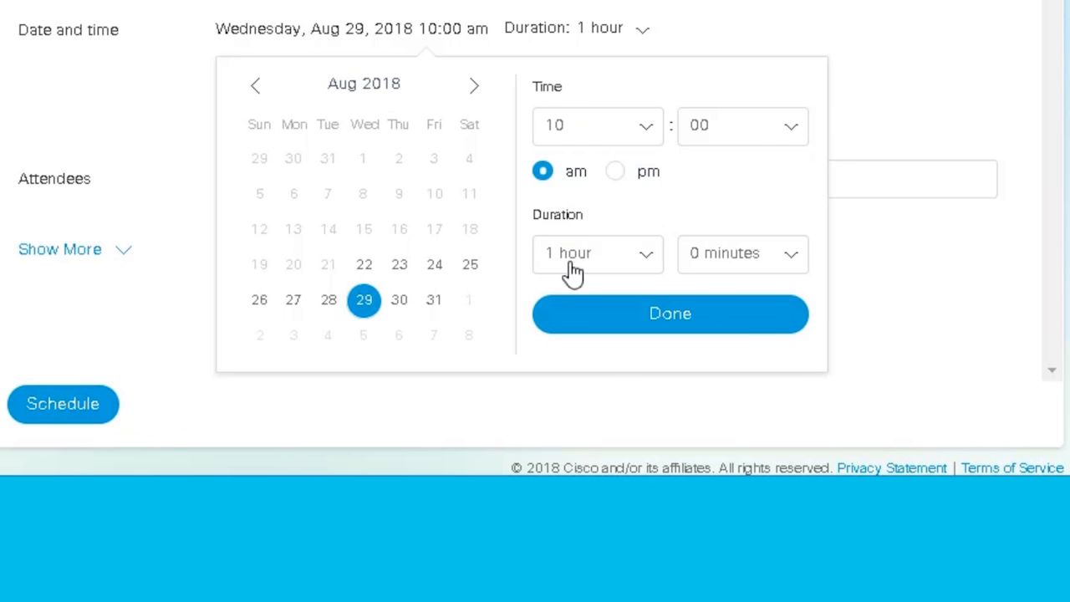
click(670, 313)
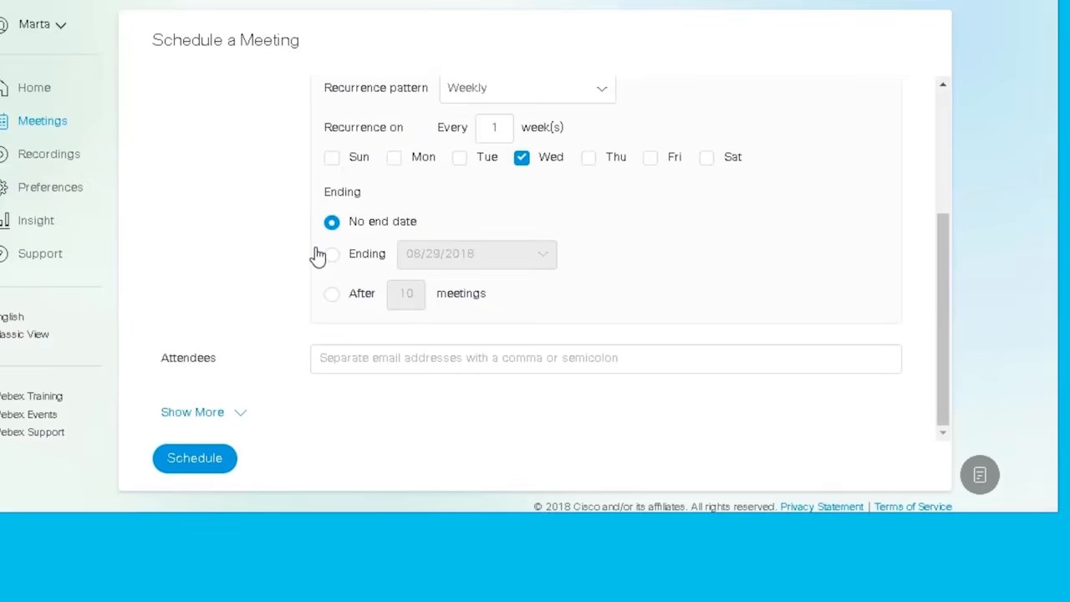
Step: Change recurrence to monthly on day 29, ending October 31, 2018
click(527, 88)
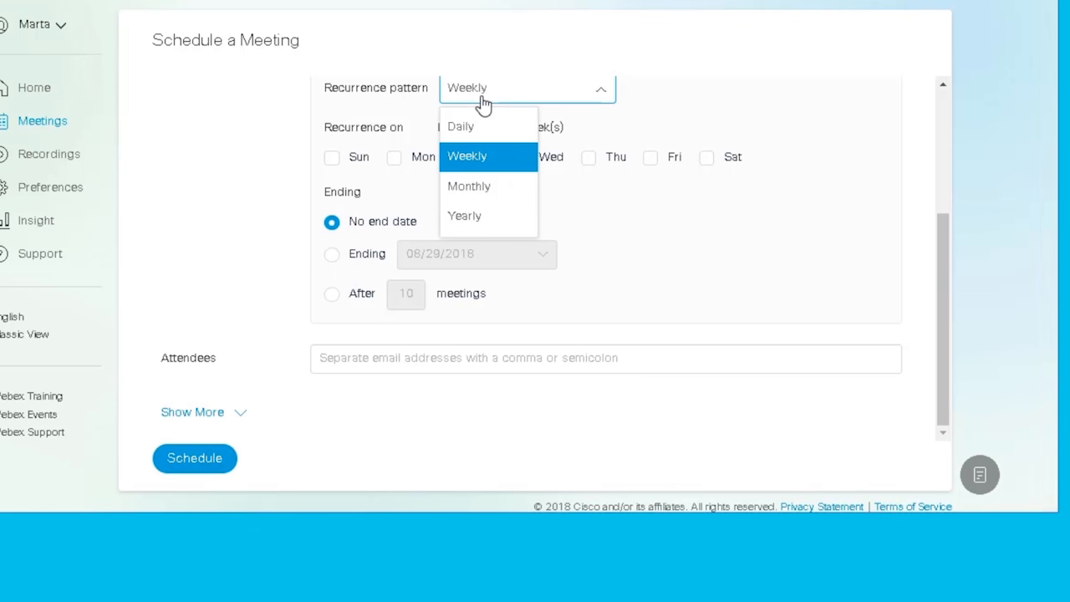
click(469, 186)
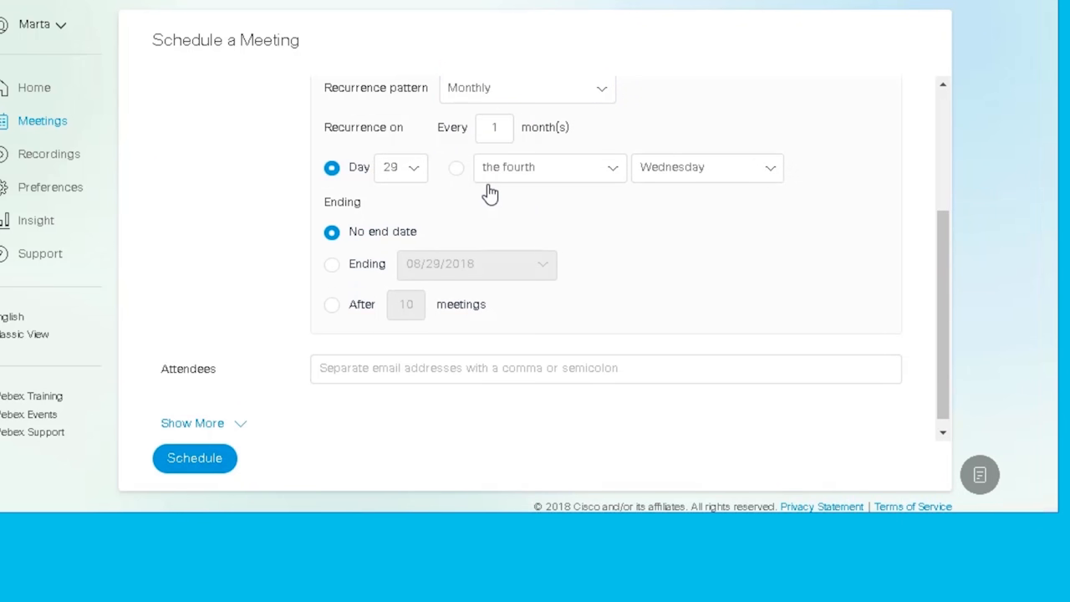
click(332, 265)
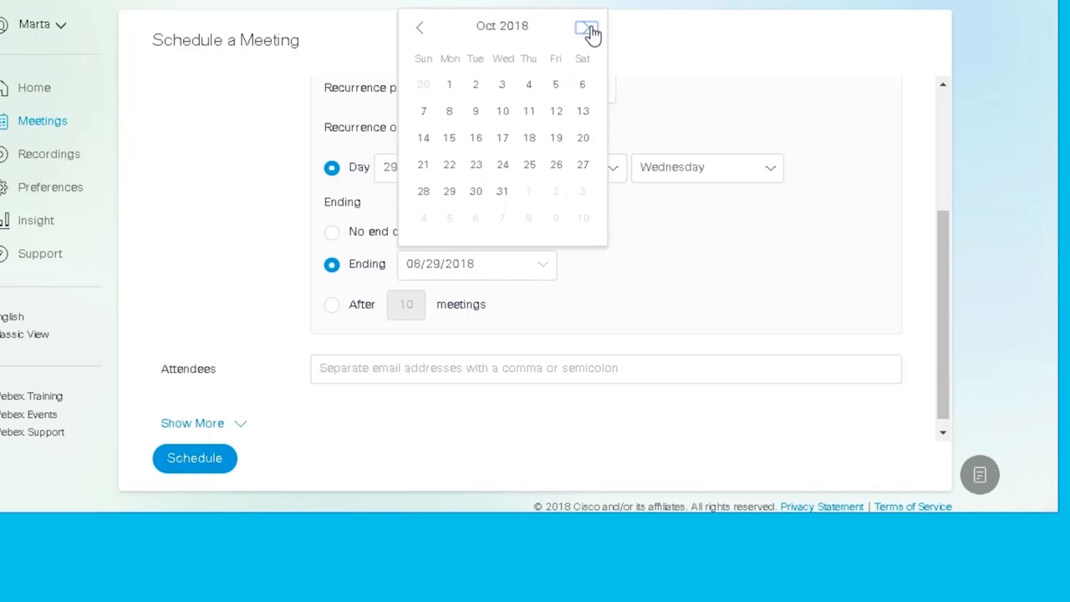
click(586, 27)
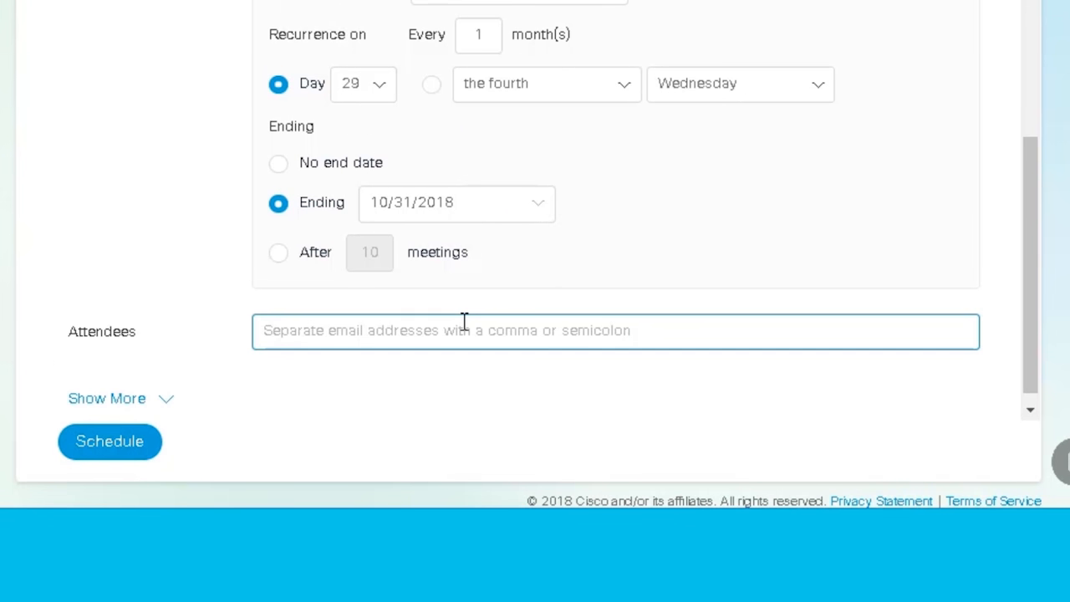
text(m)
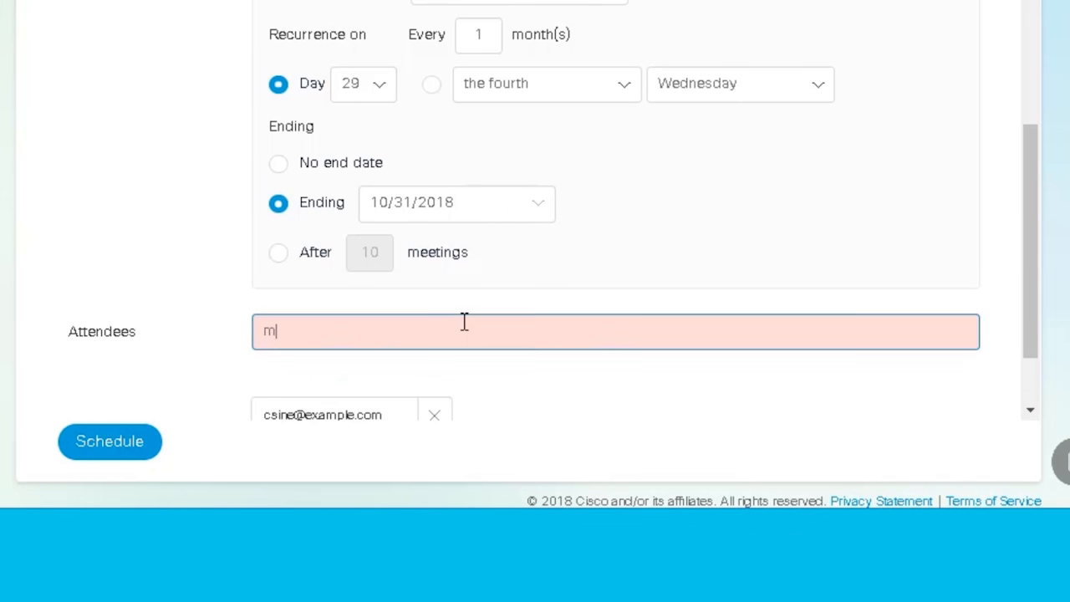
text(brown@example.com)
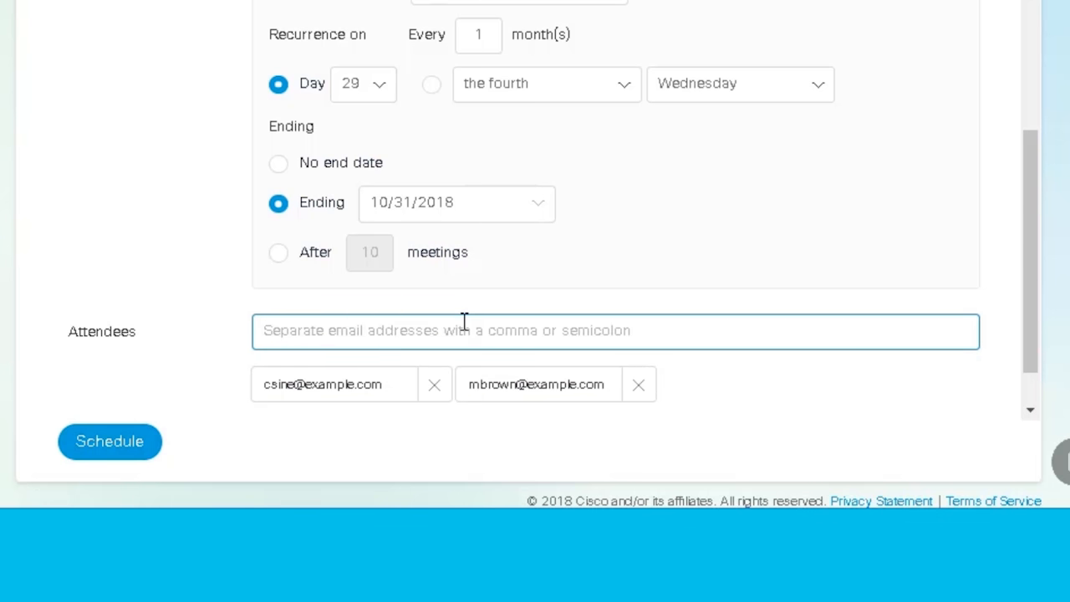
text(gedwards@example.com)
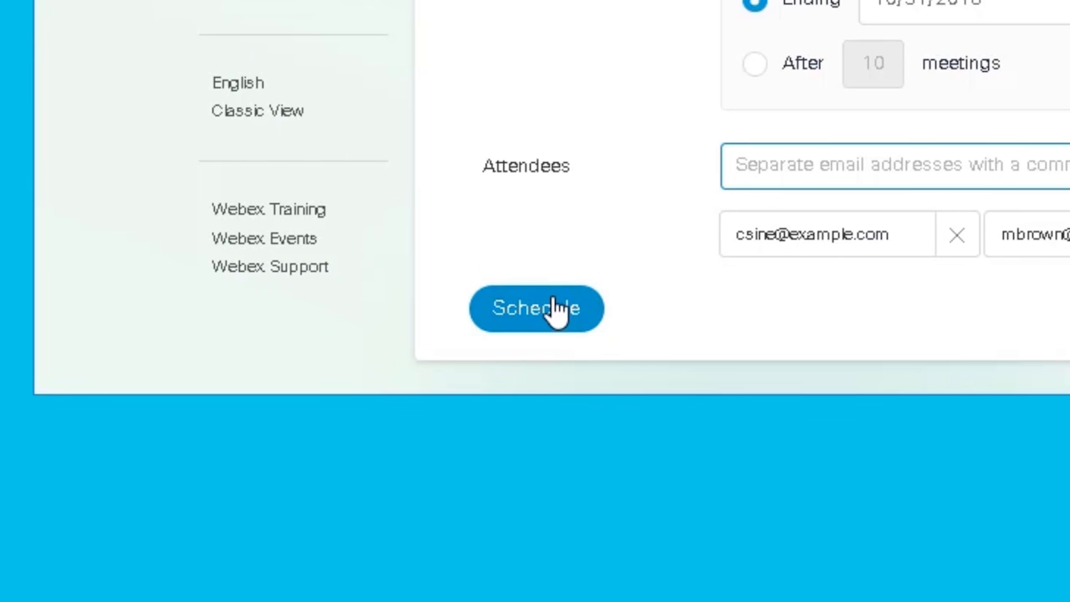
Step: Schedule the Marketing Meeting and return home to see it in Upcoming Meetings
click(536, 309)
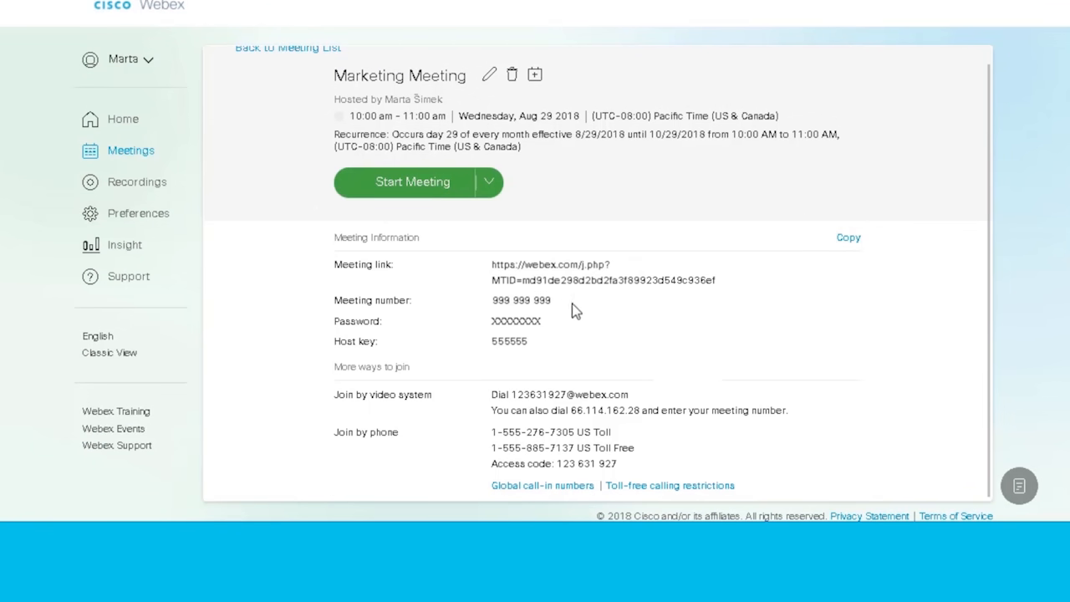
click(98, 119)
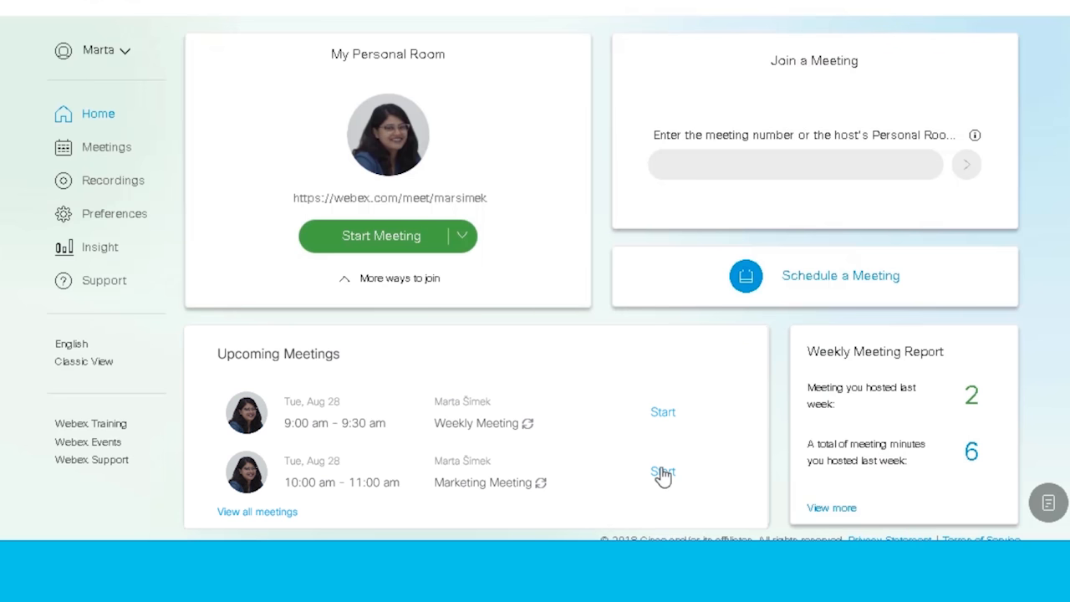